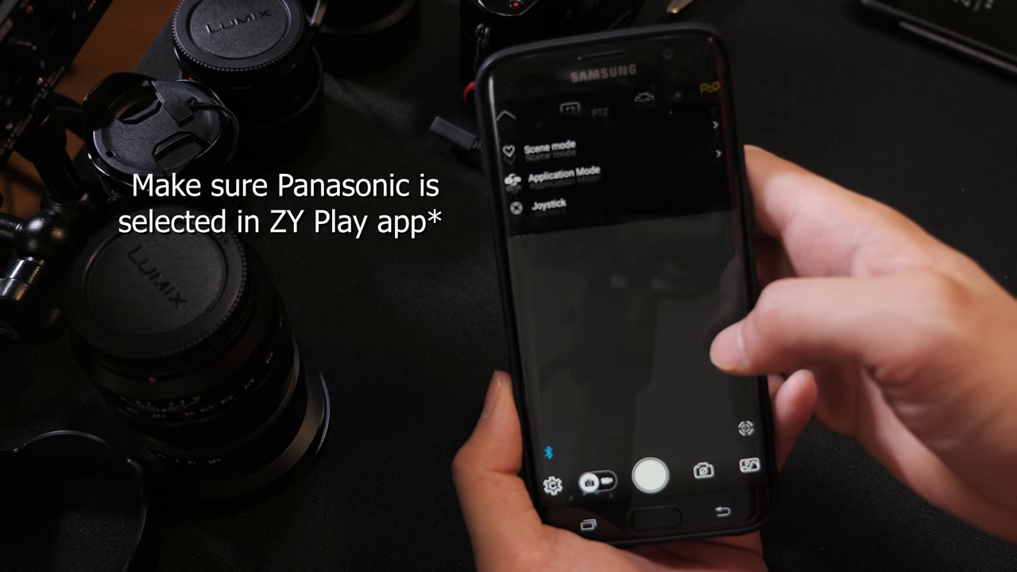
Step: Reach the Camera manufacturer entry in PTZ settings and bring up its brand list
scroll(down, 3)
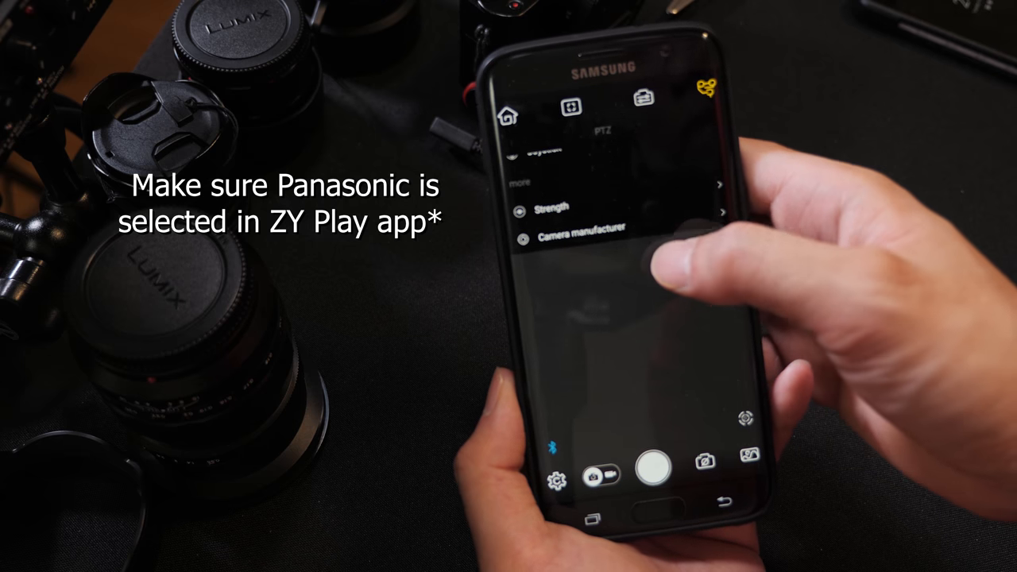
click(586, 238)
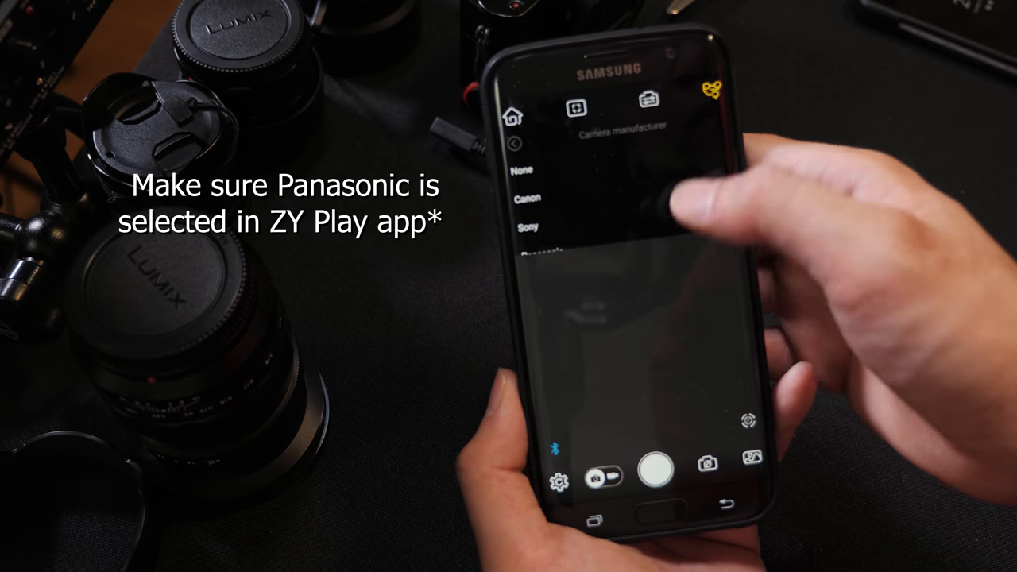